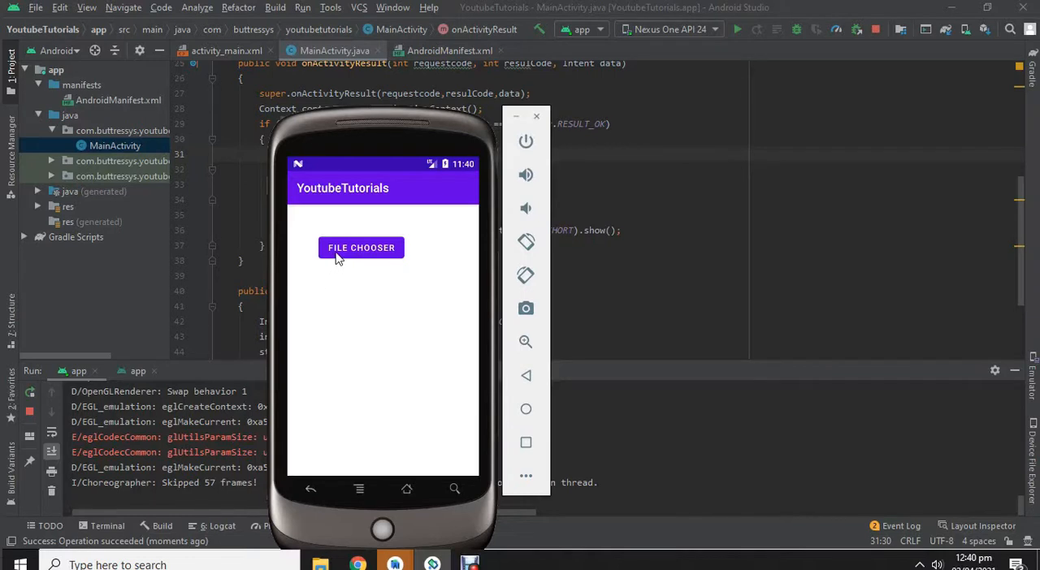
- In the emulator app, pick the wallpaper image from the Recent list via File Chooser
click(360, 247)
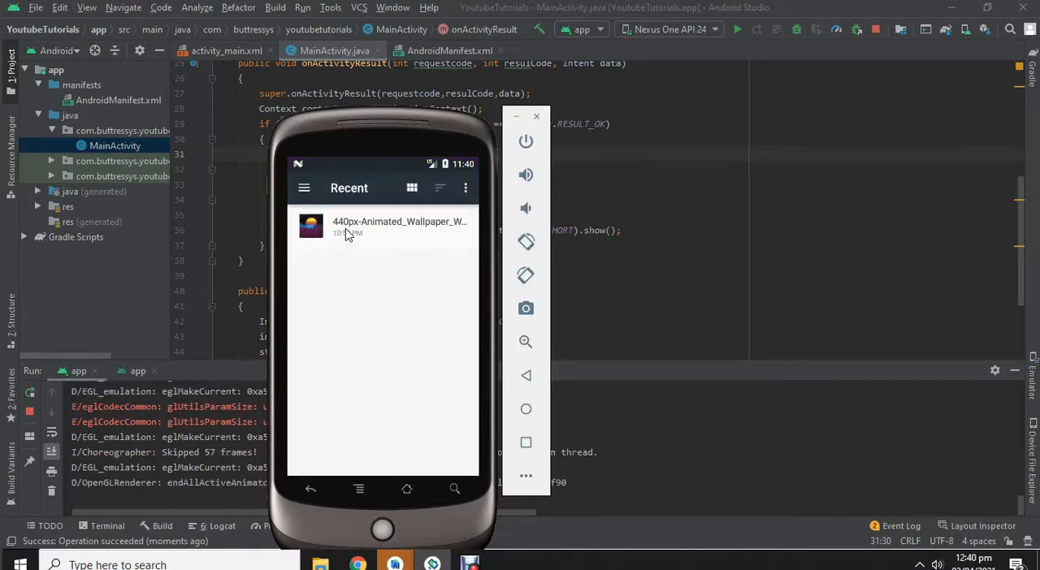
click(398, 226)
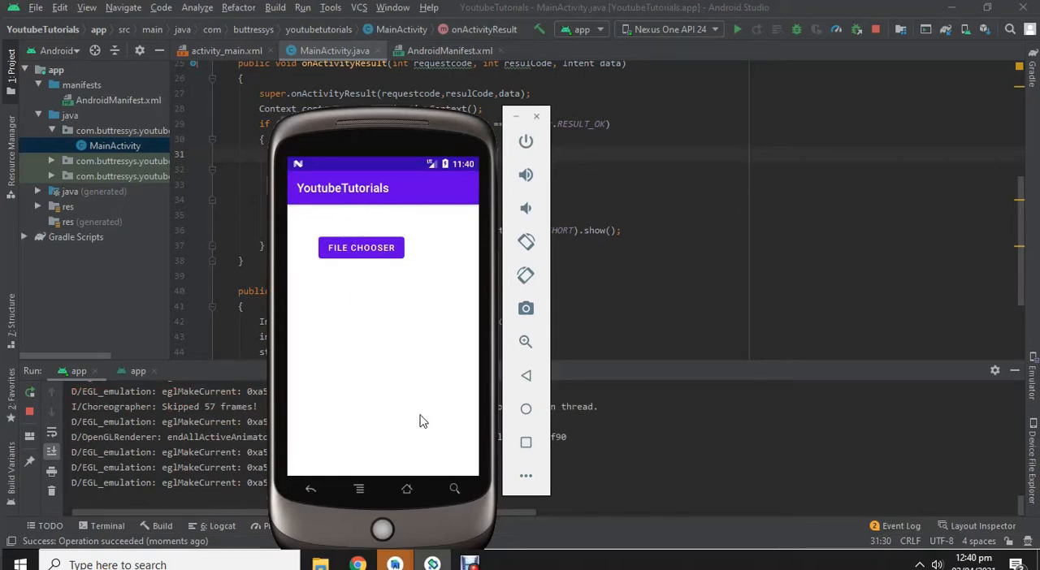
mouse_move(351, 409)
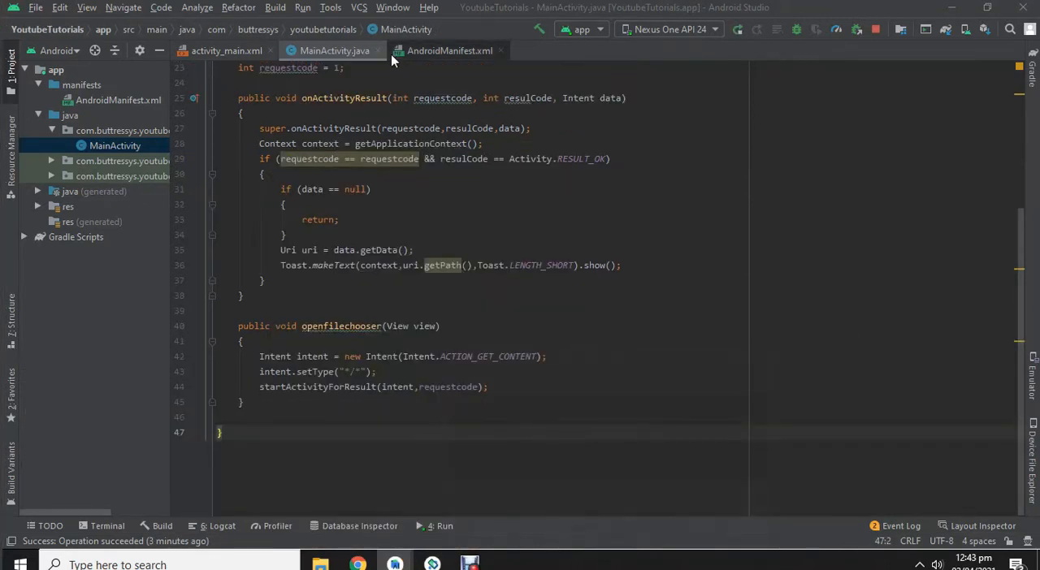
- Add an ImageView to activity_main.xml below the File Chooser button in Design view
click(226, 51)
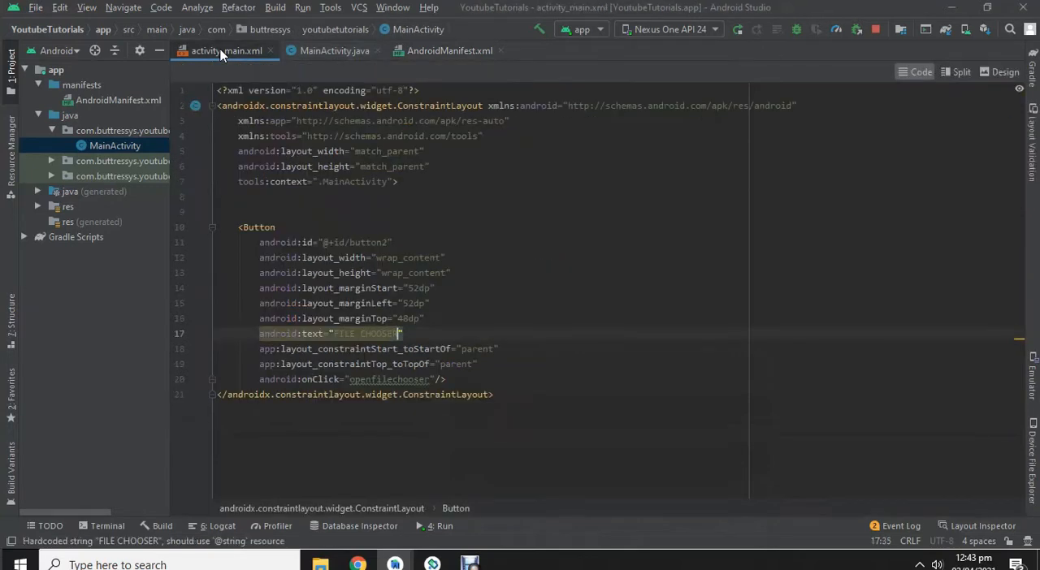
click(1004, 71)
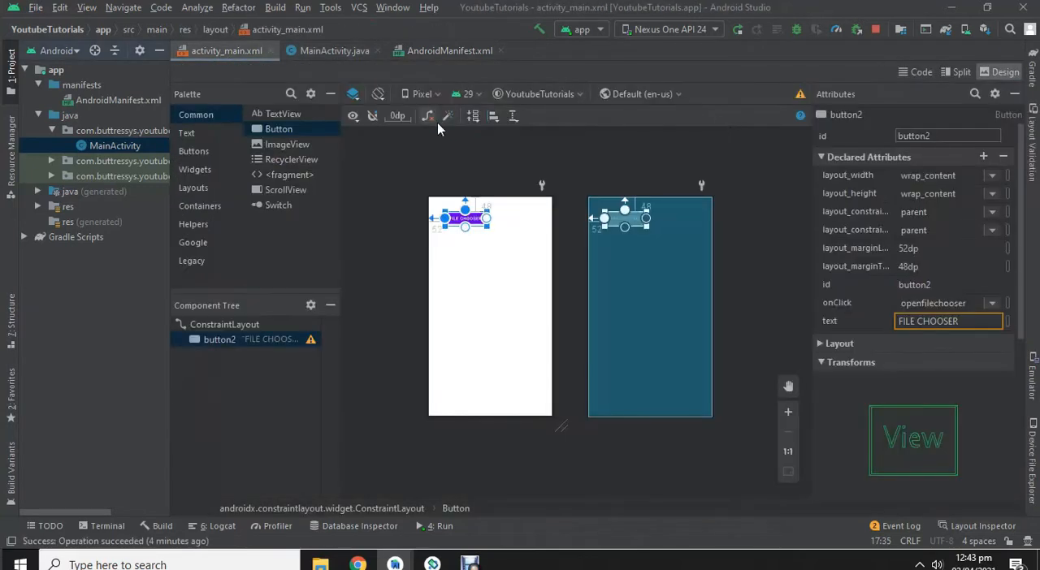
drag(287, 143, 423, 241)
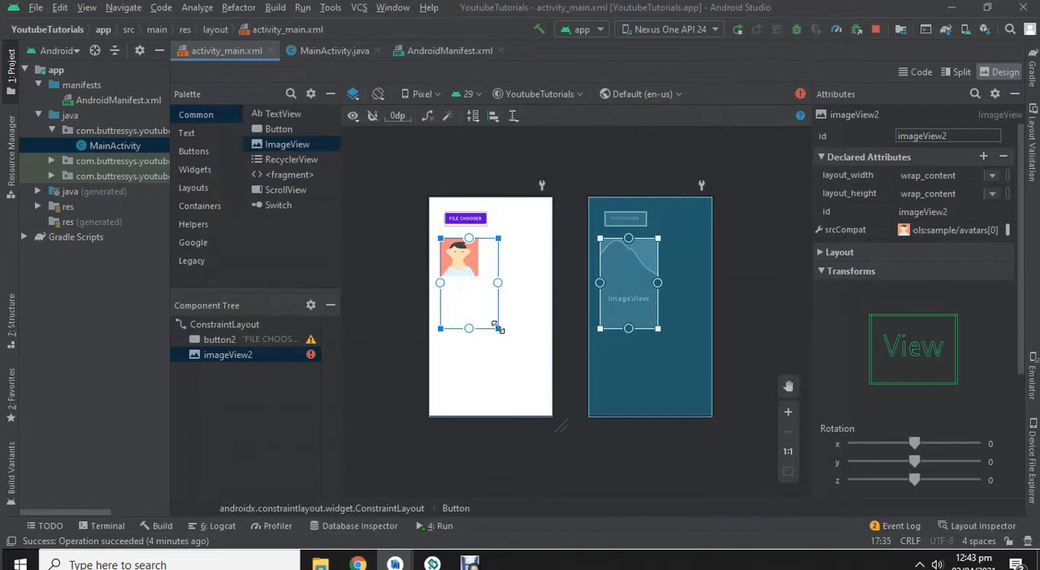
- Constrain the ImageView beneath the button and return to MainActivity.java
drag(468, 328, 468, 317)
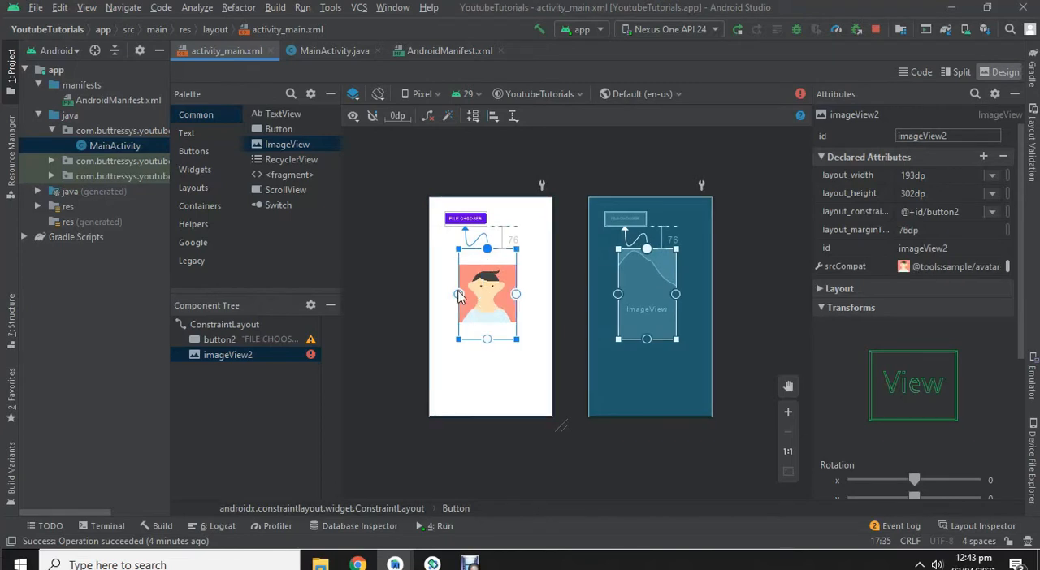
click(224, 325)
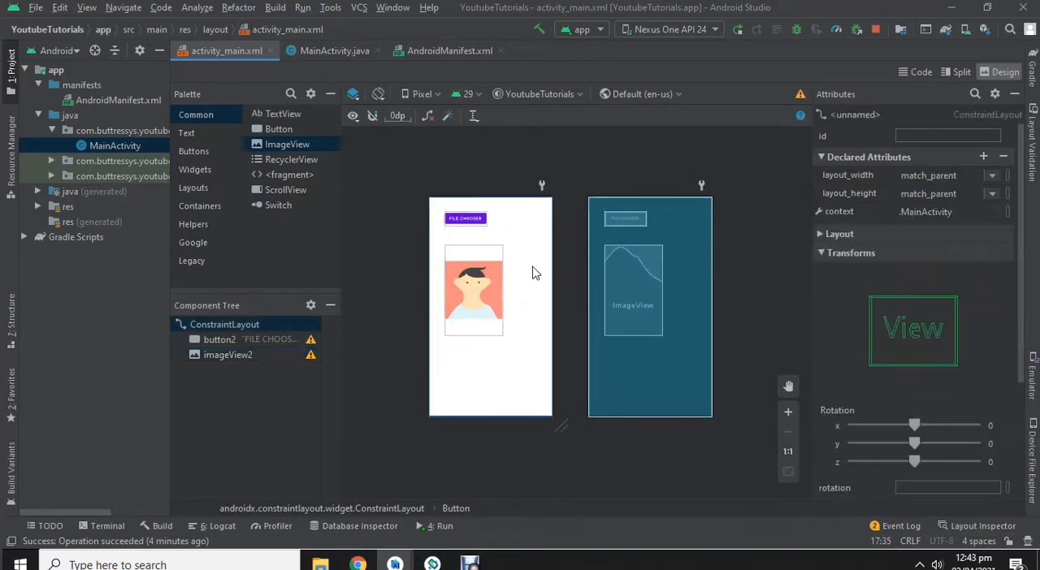
click(334, 50)
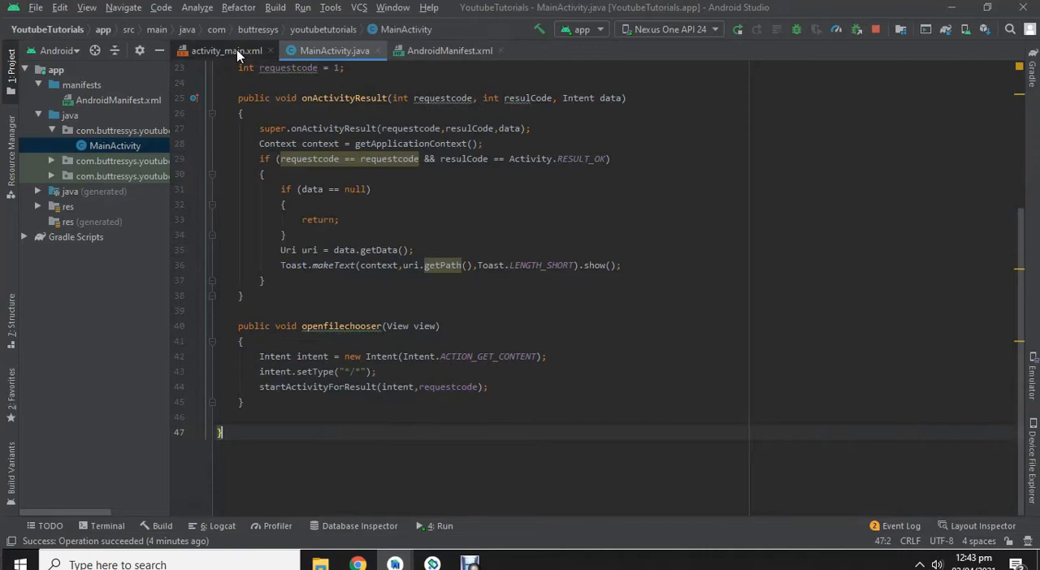
click(226, 51)
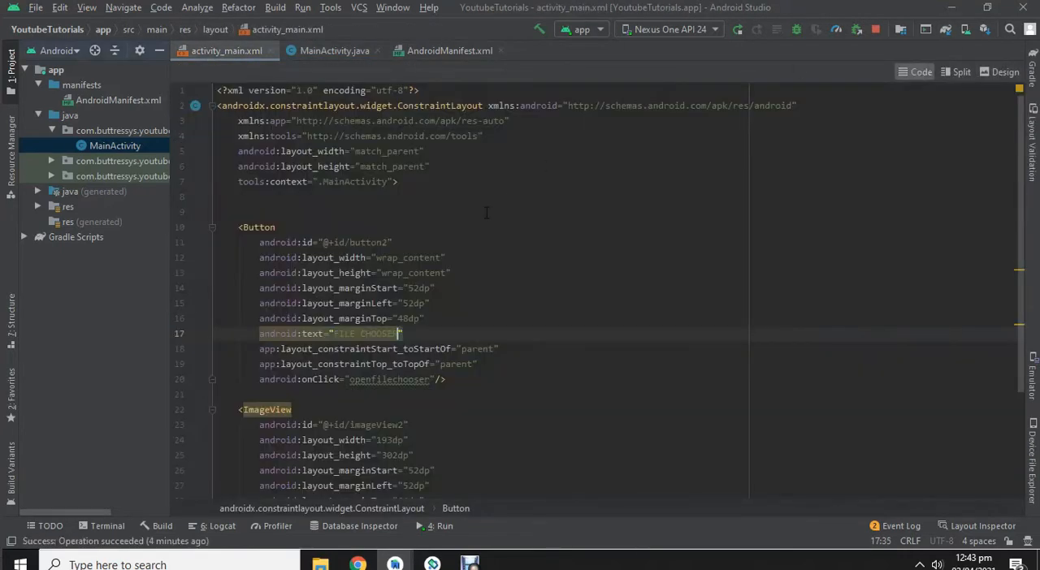
scroll(down, 3)
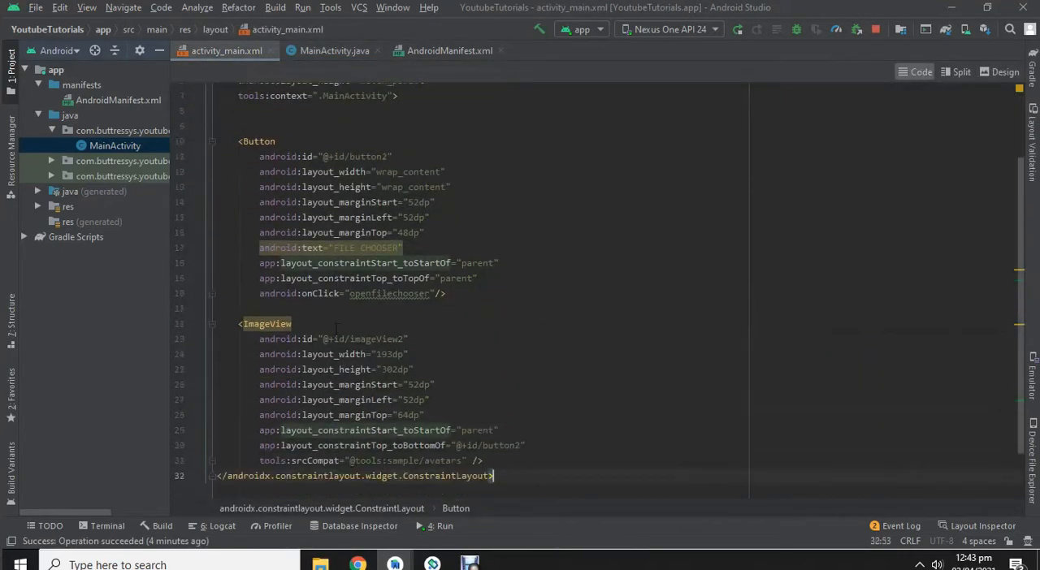
double_click(376, 338)
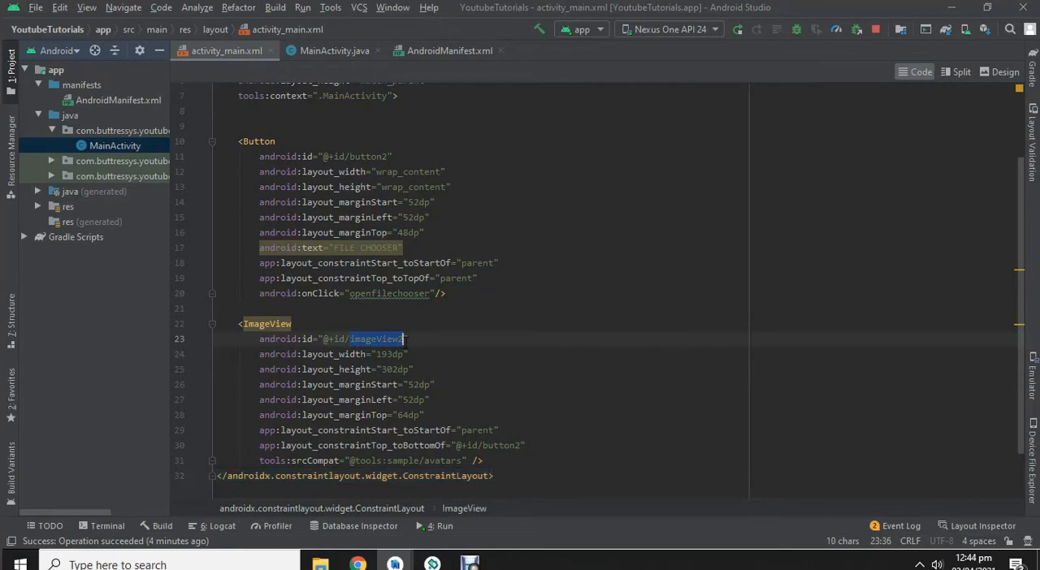
click(335, 51)
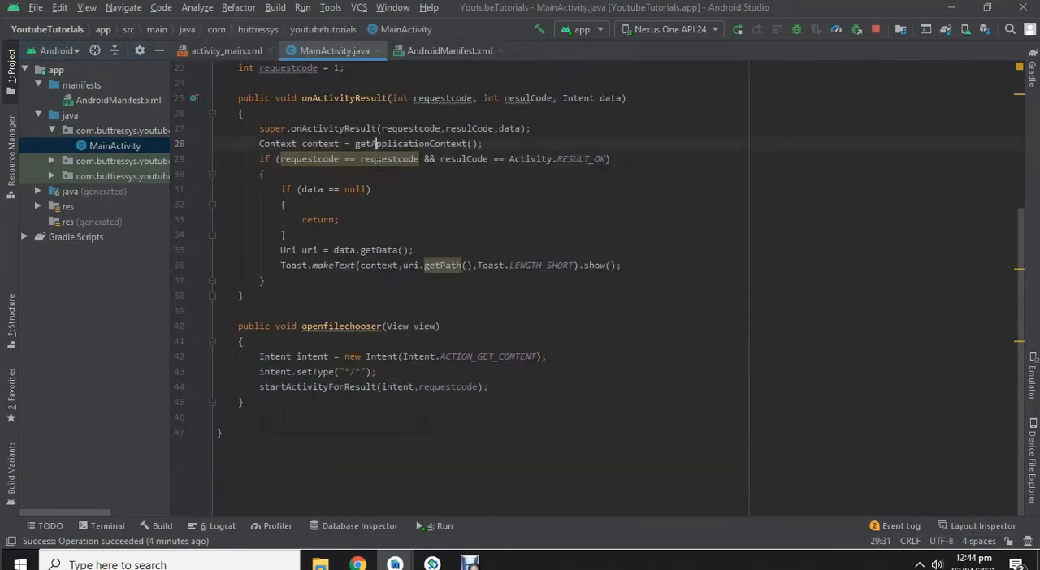
- Declare an 'ImageView imgV;' field above onCreate in MainActivity
scroll(up, 3)
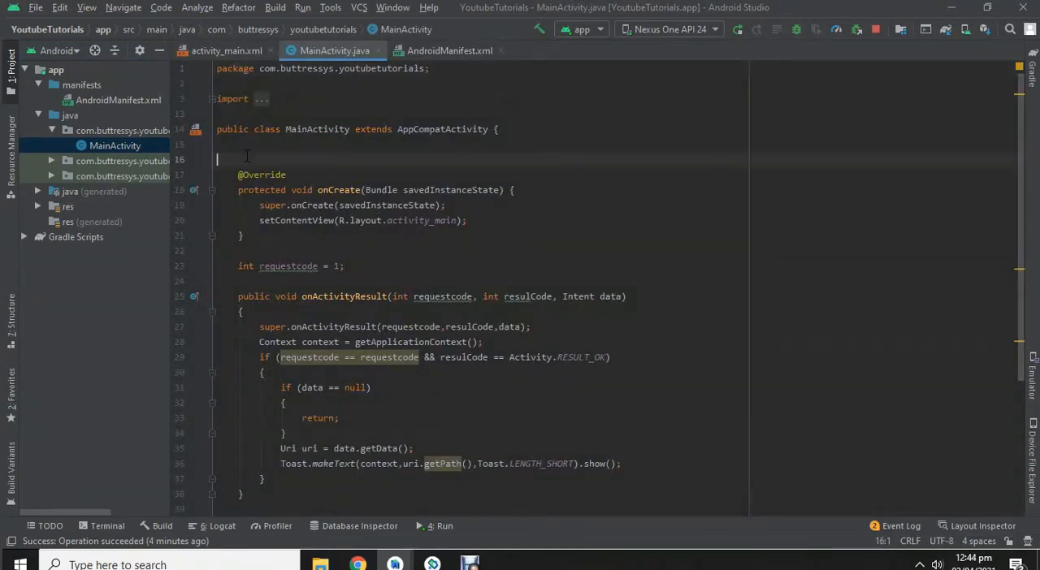
text(iew)
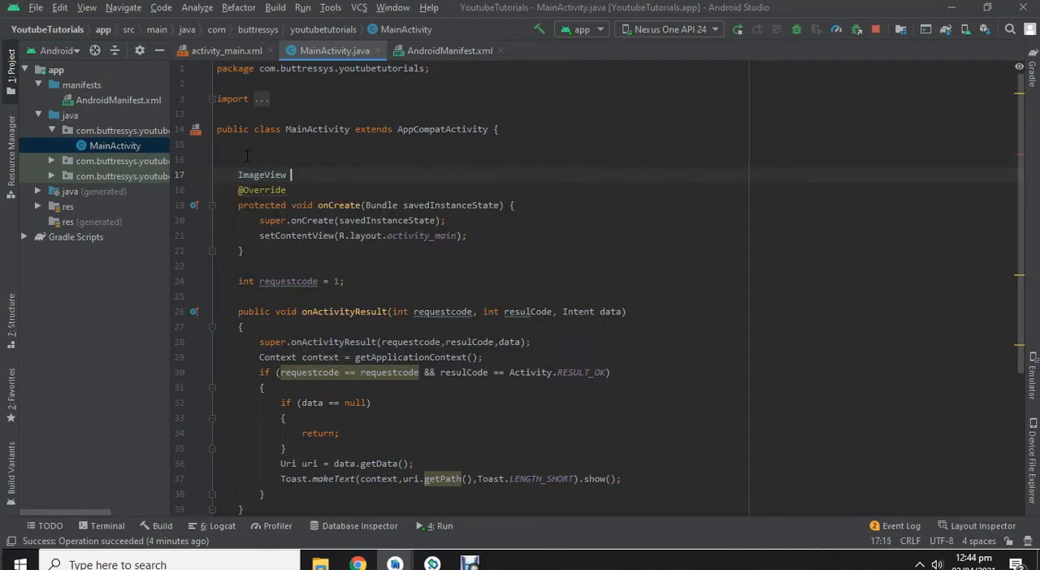
text(imageVi)
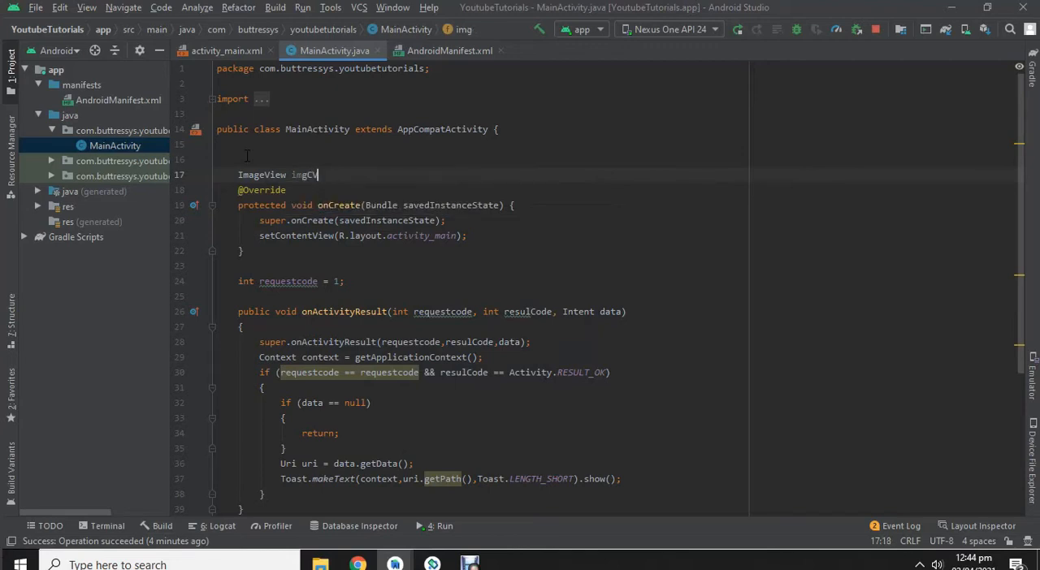
text(V)
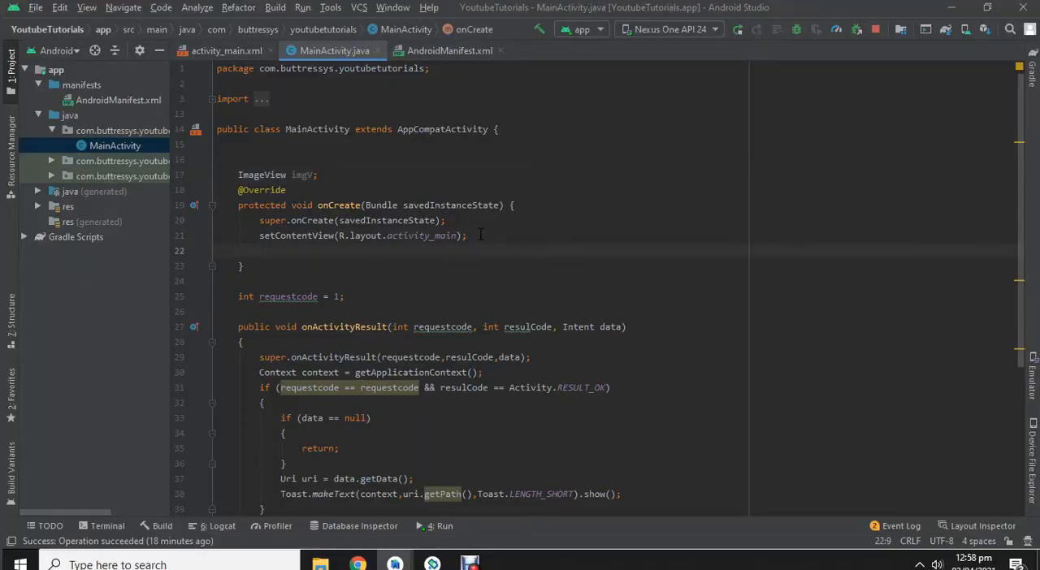
- Assign imgV = (ImageView) findViewById(...) in onCreate
text(imgV)
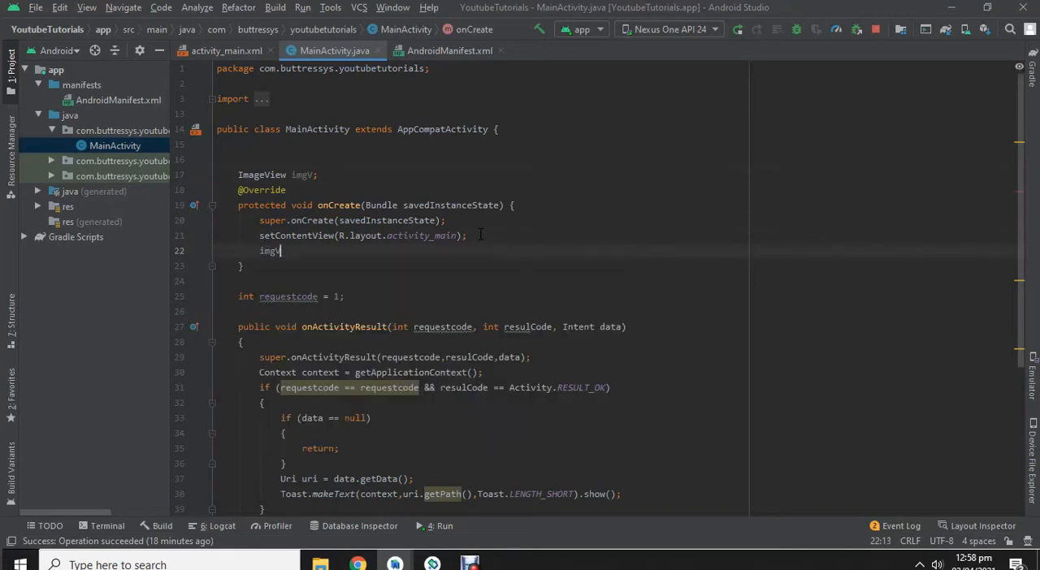
text(=)
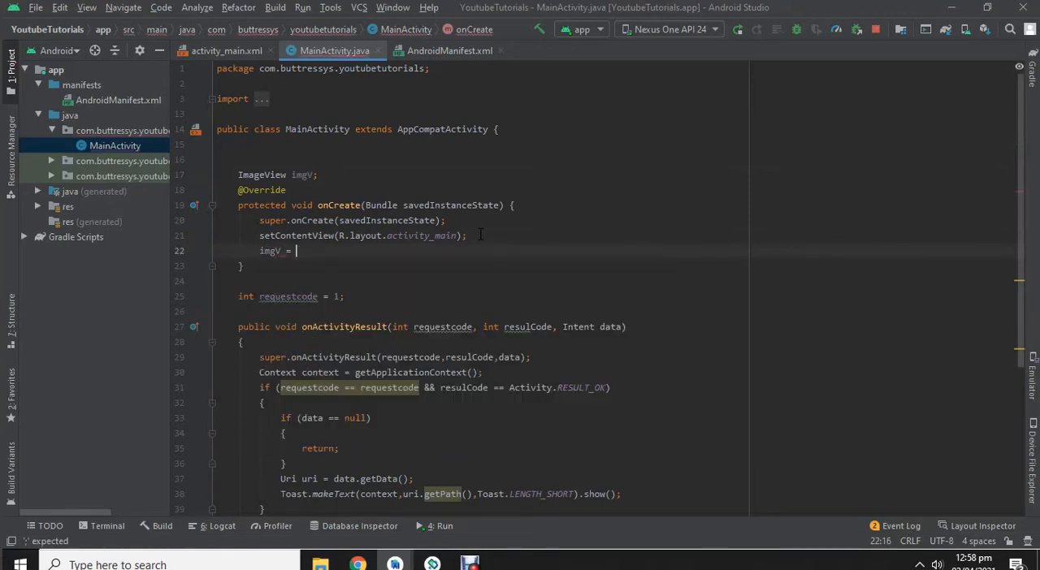
text(Im))
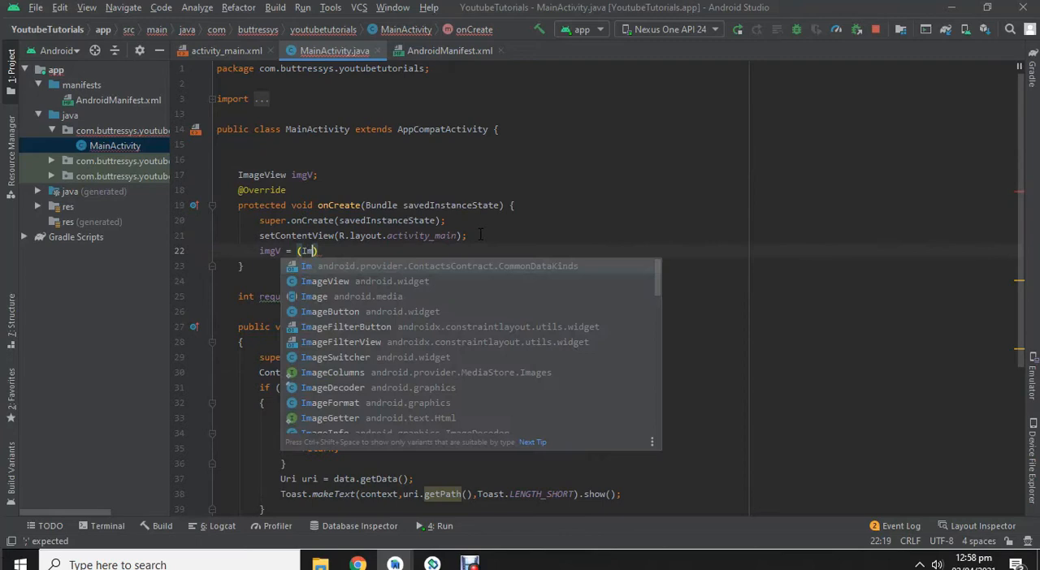
click(325, 281)
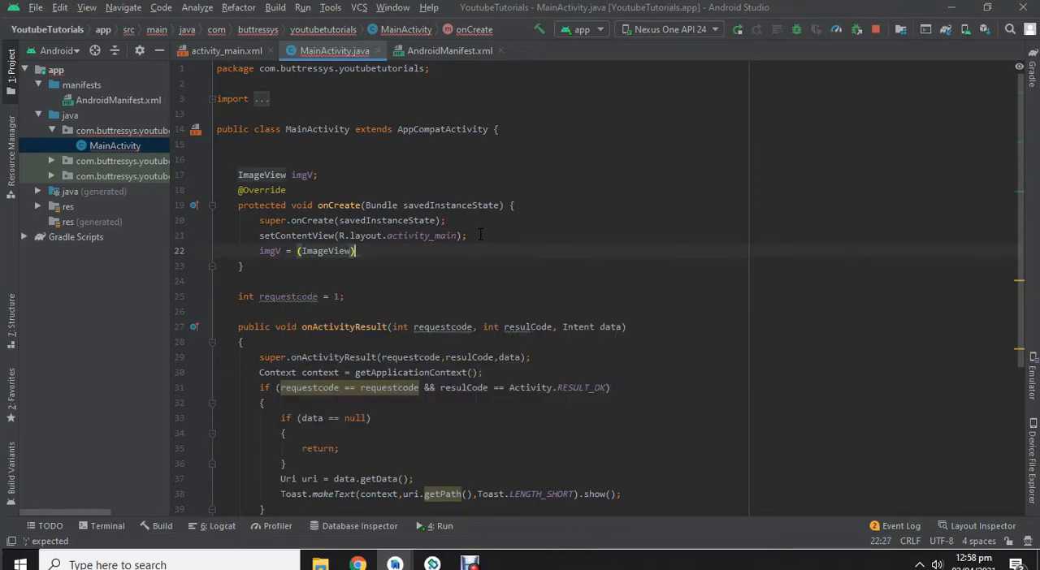
text(find)
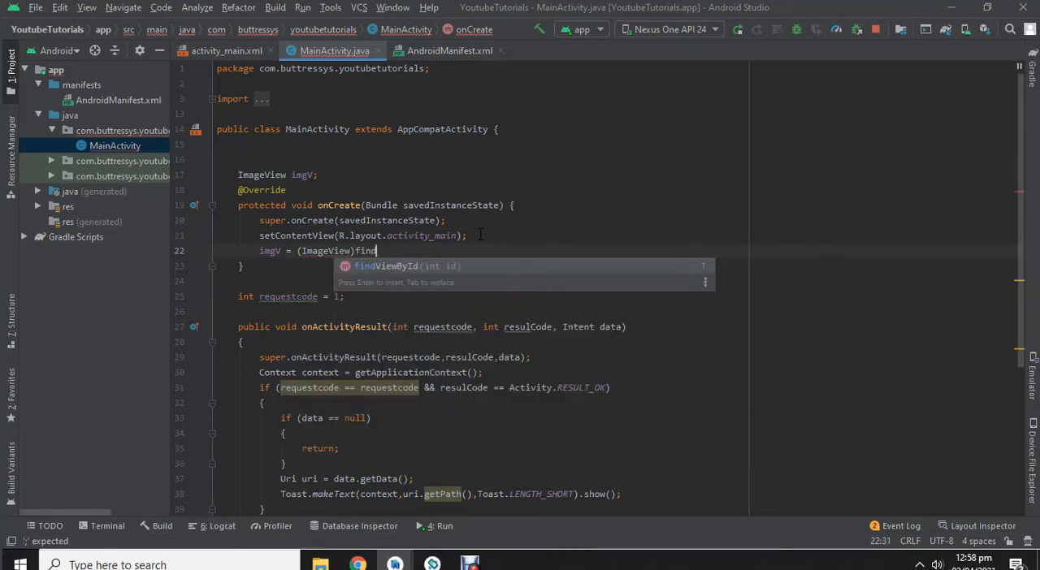
key(Enter)
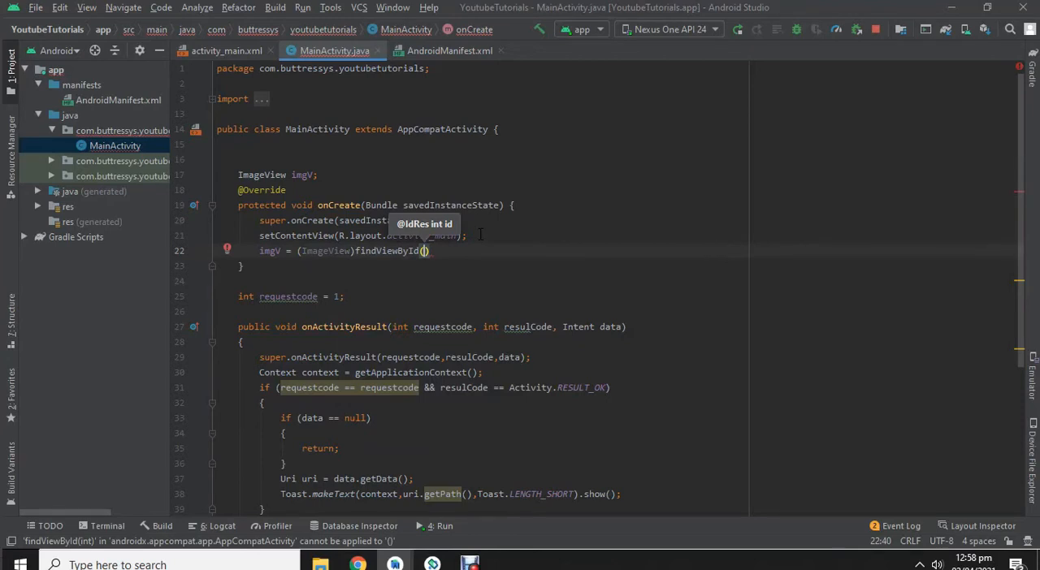
- Complete the argument as R.id.imageView2 and remove the Toast line in onActivityResult
text(R.layout)
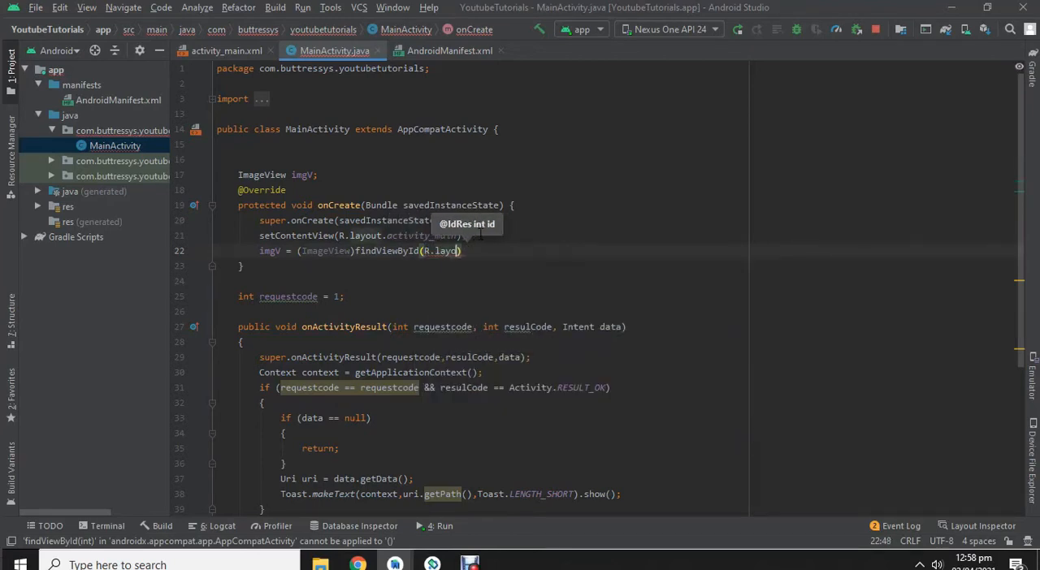
text(id)
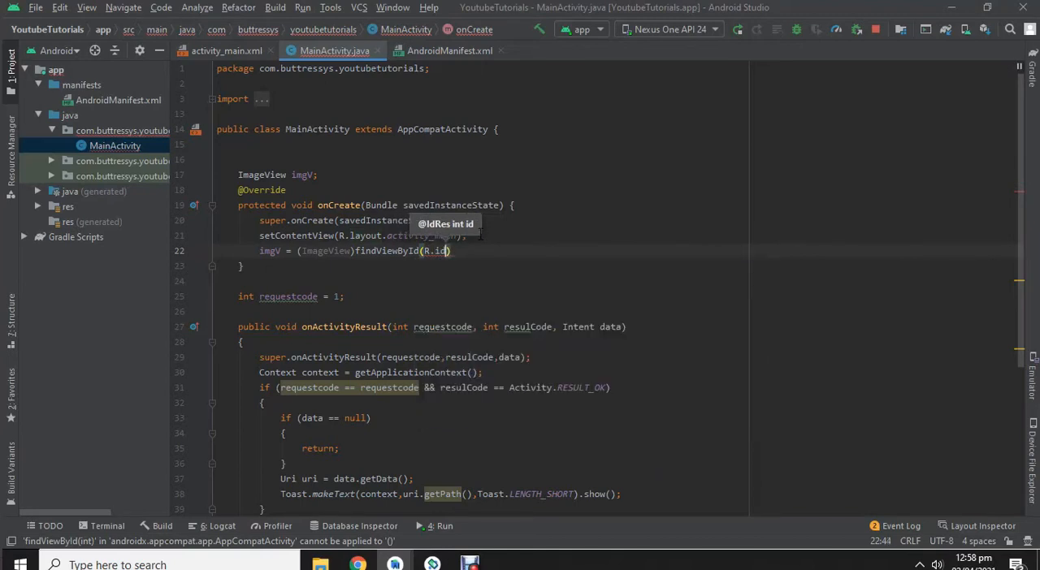
text(.imageView2)
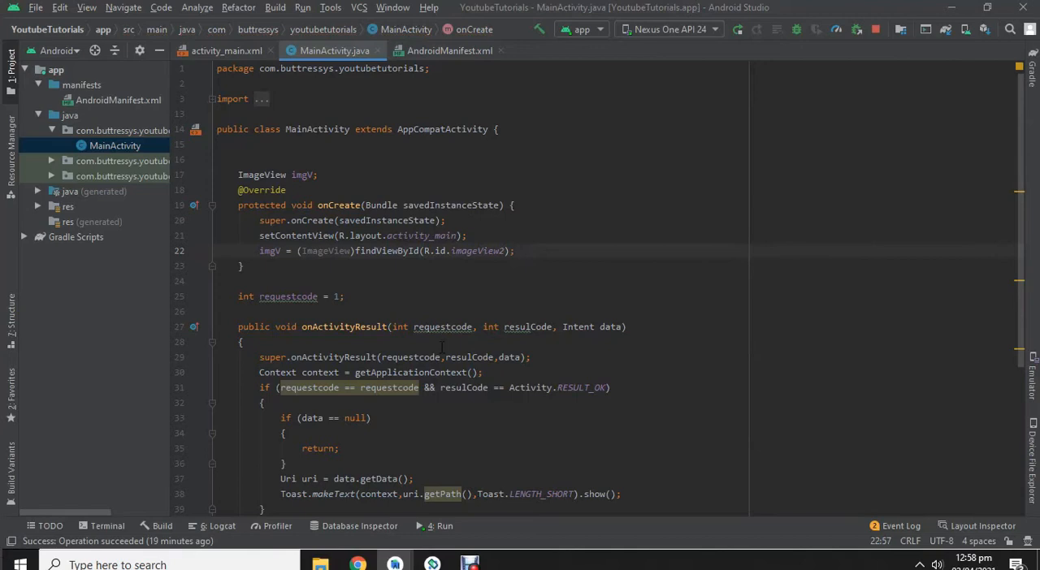
scroll(down, 3)
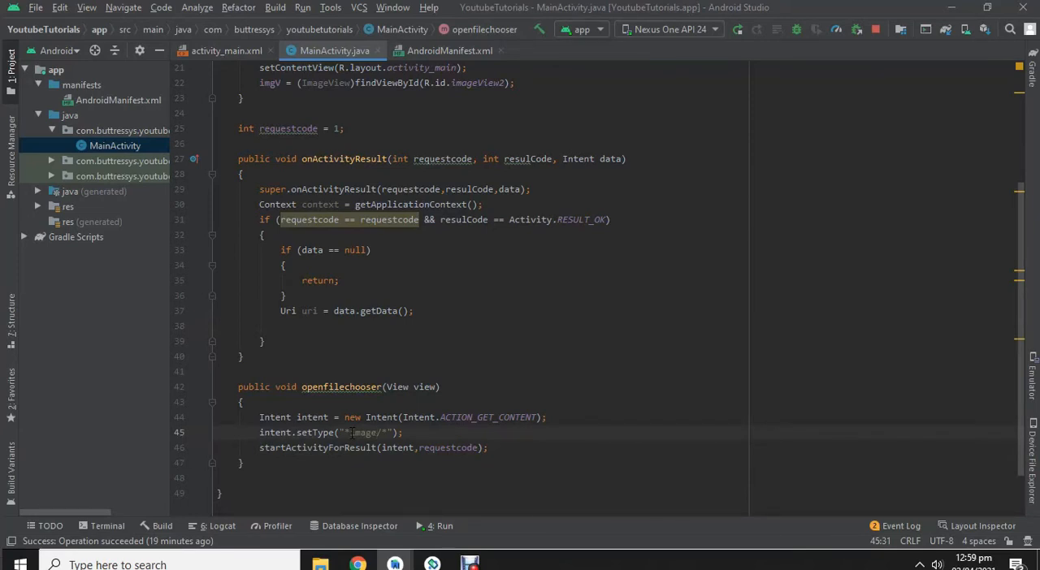
- Add imgV.setImageURI(uri); after the getData line in onActivityResult
click(312, 311)
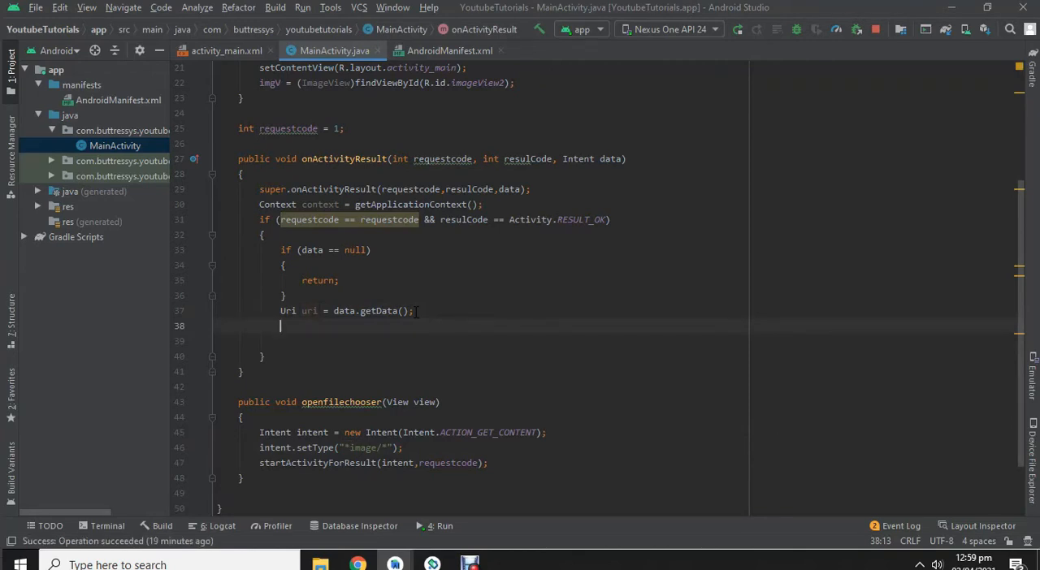
text(imgV)
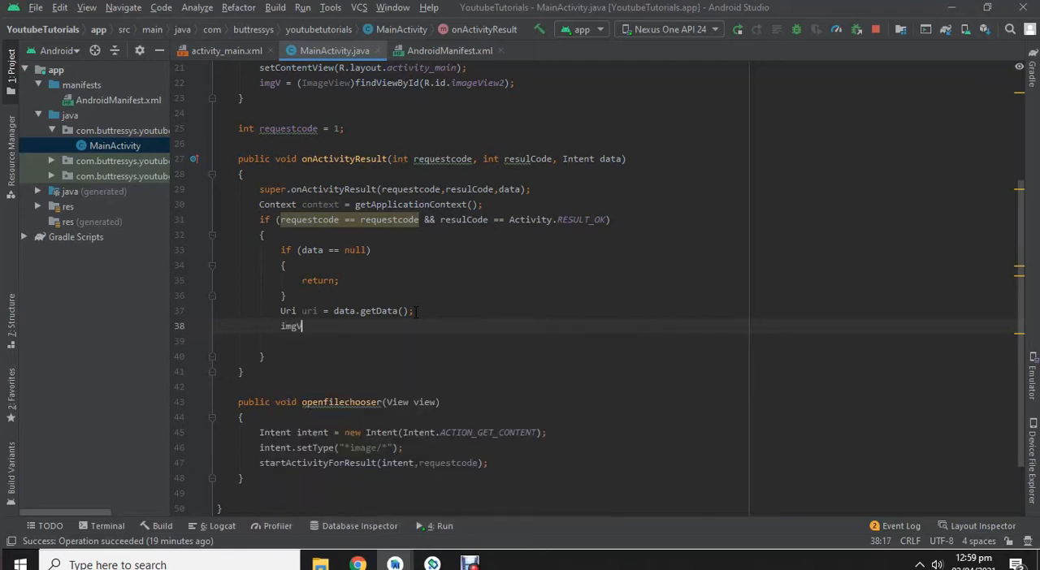
text(set)
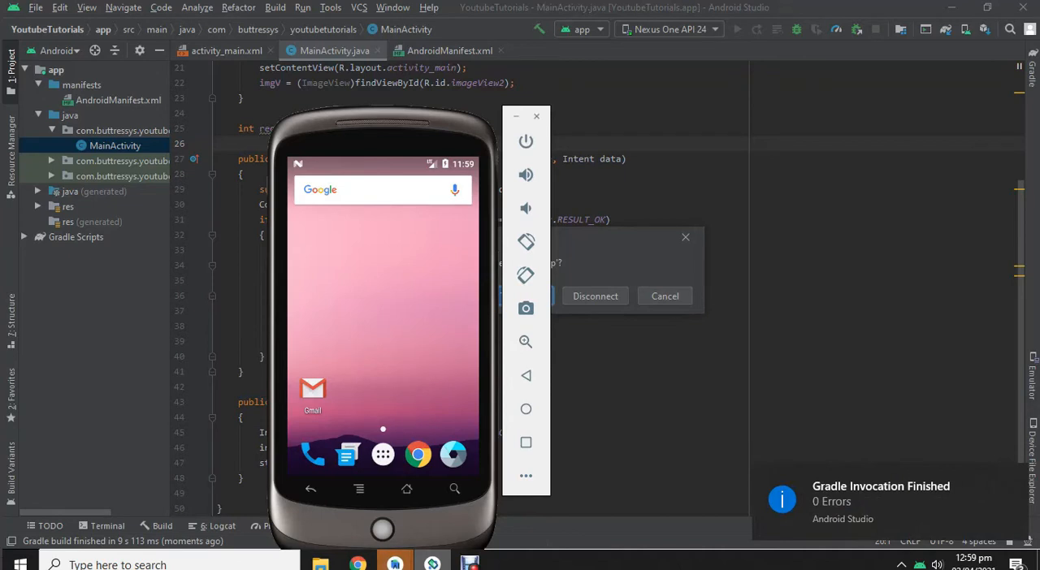
mouse_move(455, 394)
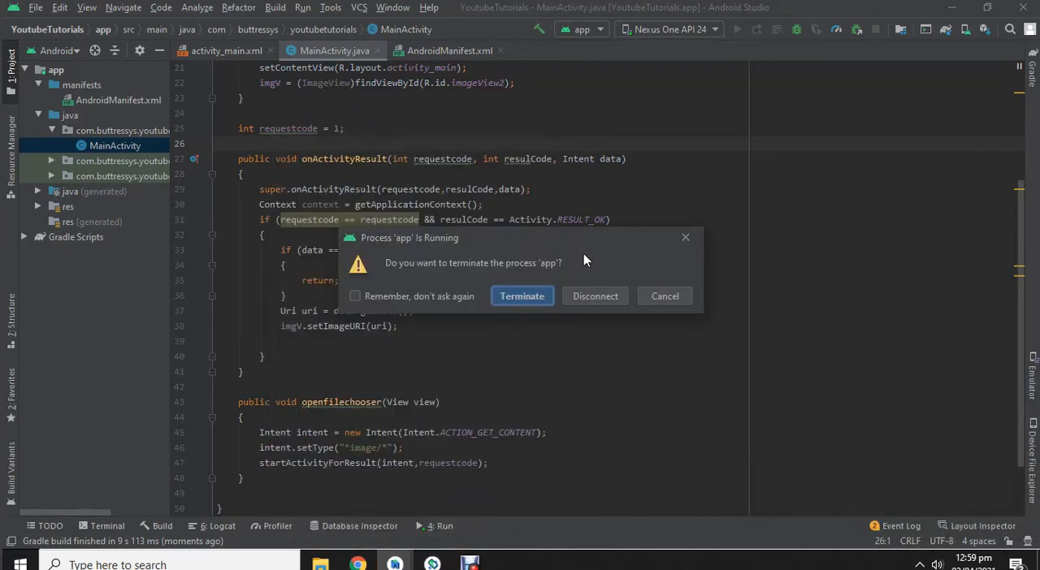
- Terminate the old app process so the rebuilt app relaunches in the emulator
click(522, 296)
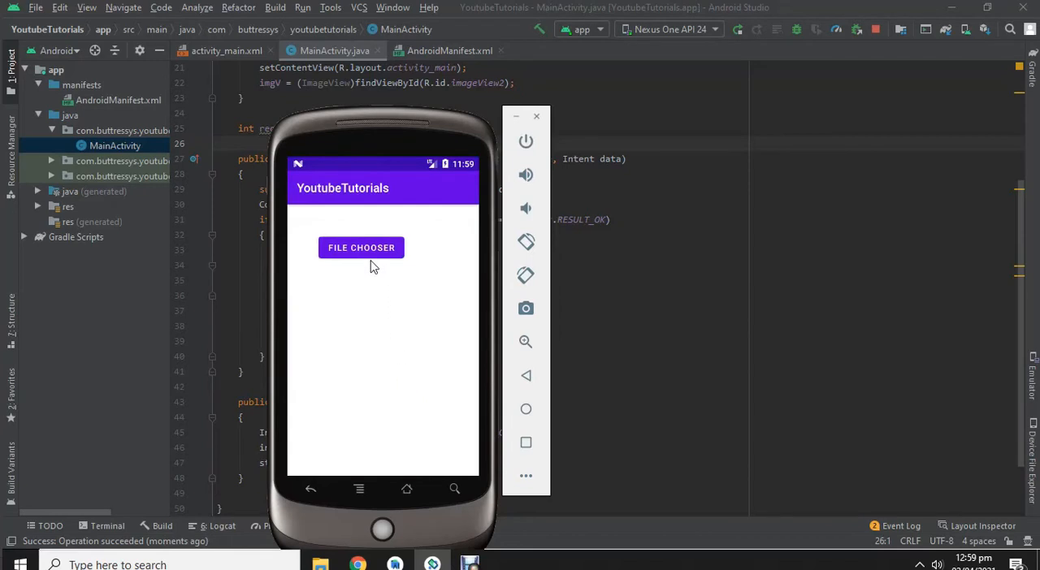
- In the emulator file picker, browse SDCARD then the Downloads folder showing the picture
click(361, 247)
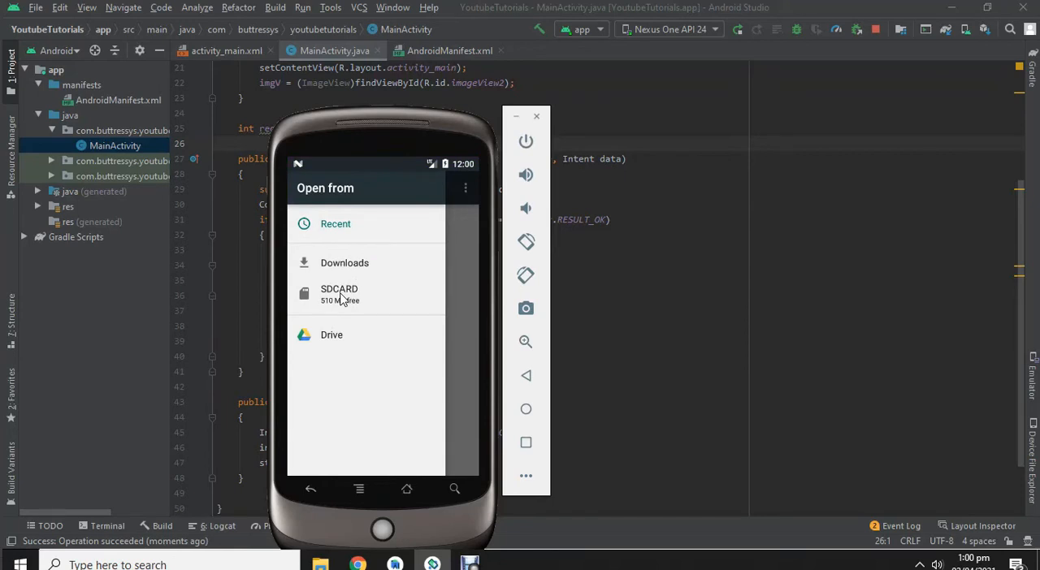
click(338, 294)
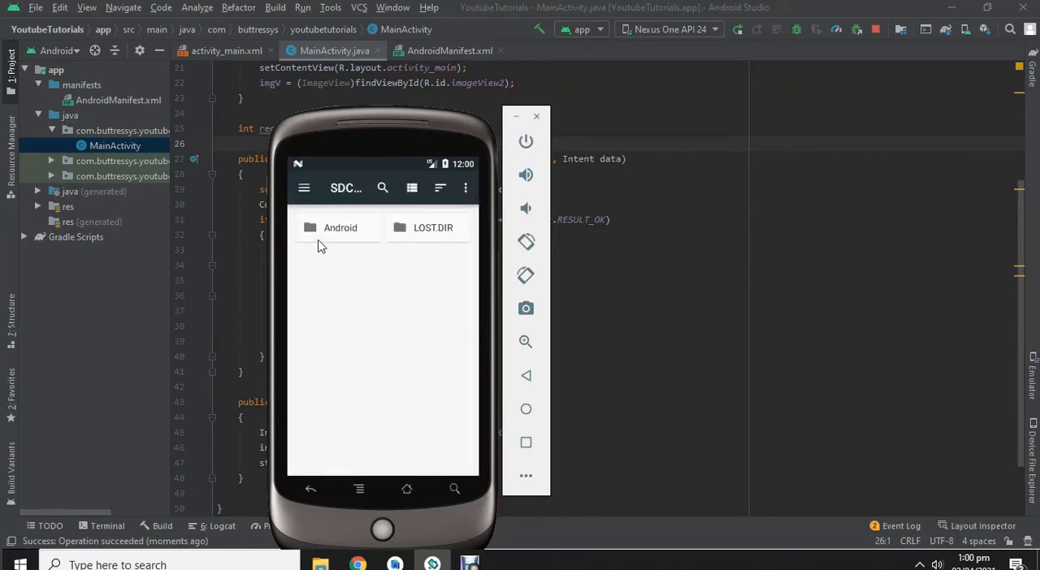
click(304, 189)
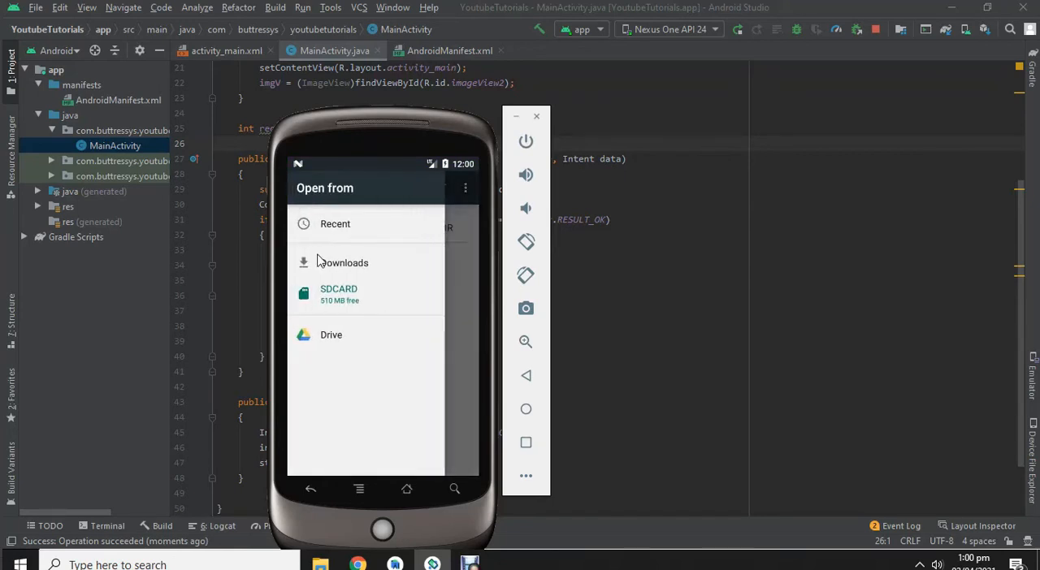
click(344, 263)
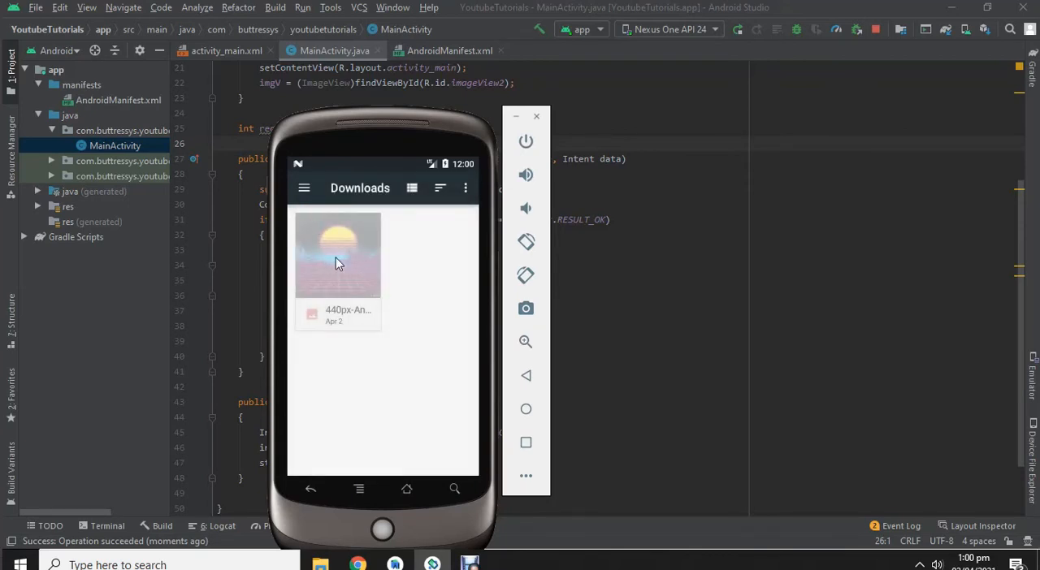
mouse_move(390, 234)
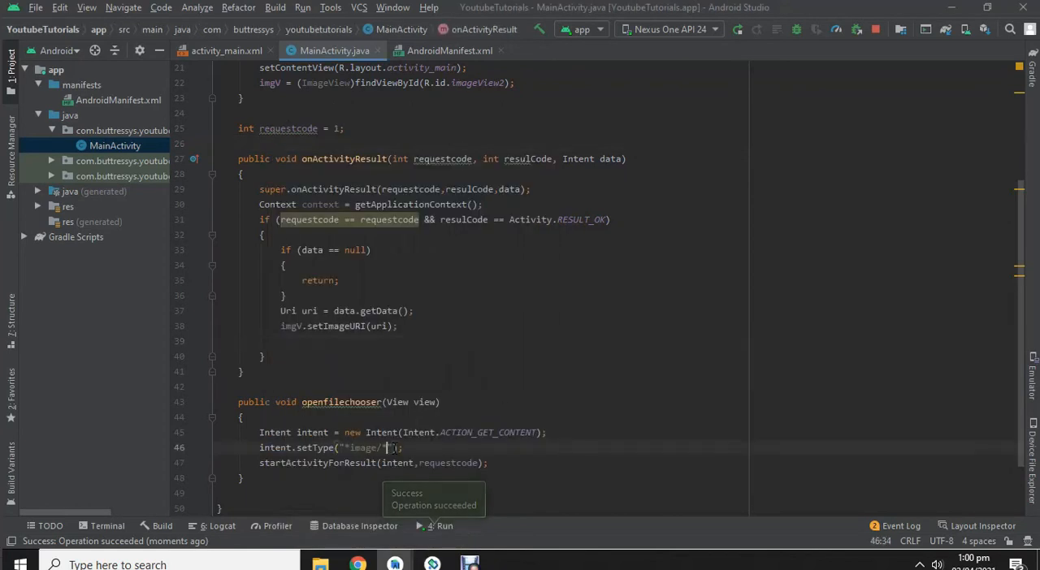
- Change intent.setType to "image/*" and relaunch the app, terminating the running process
double_click(364, 448)
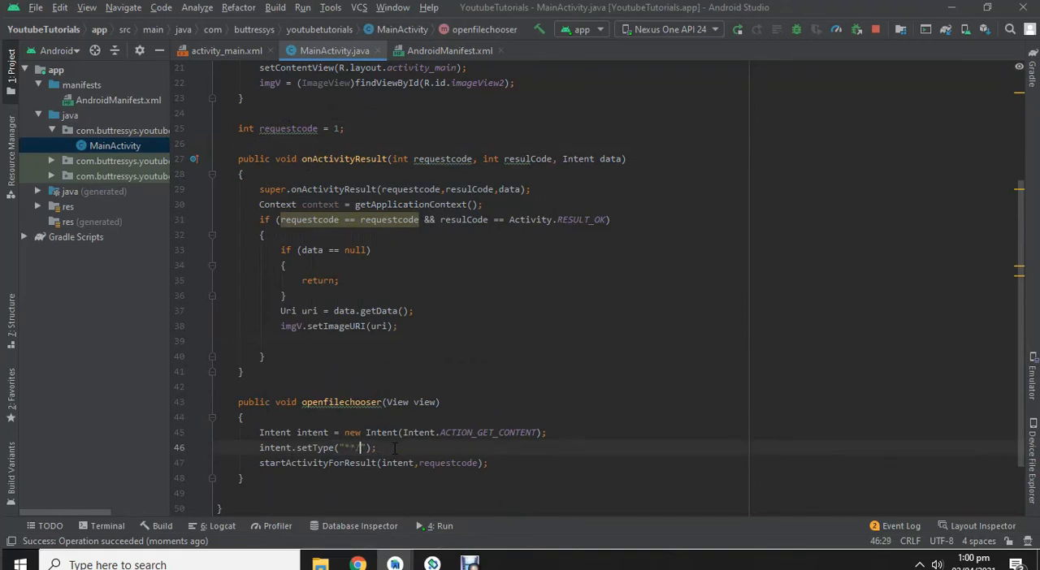
text(image)
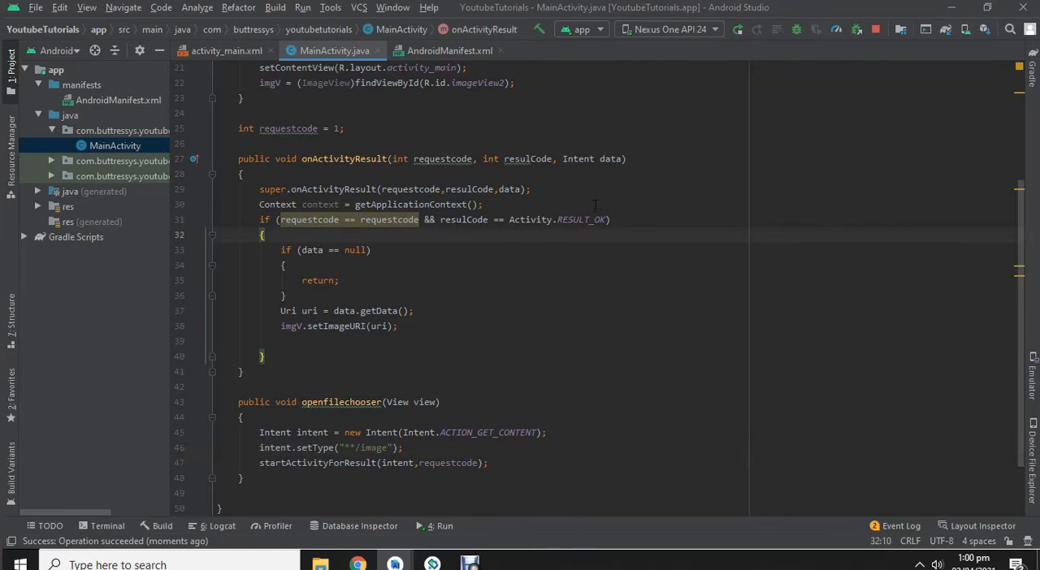
click(350, 448)
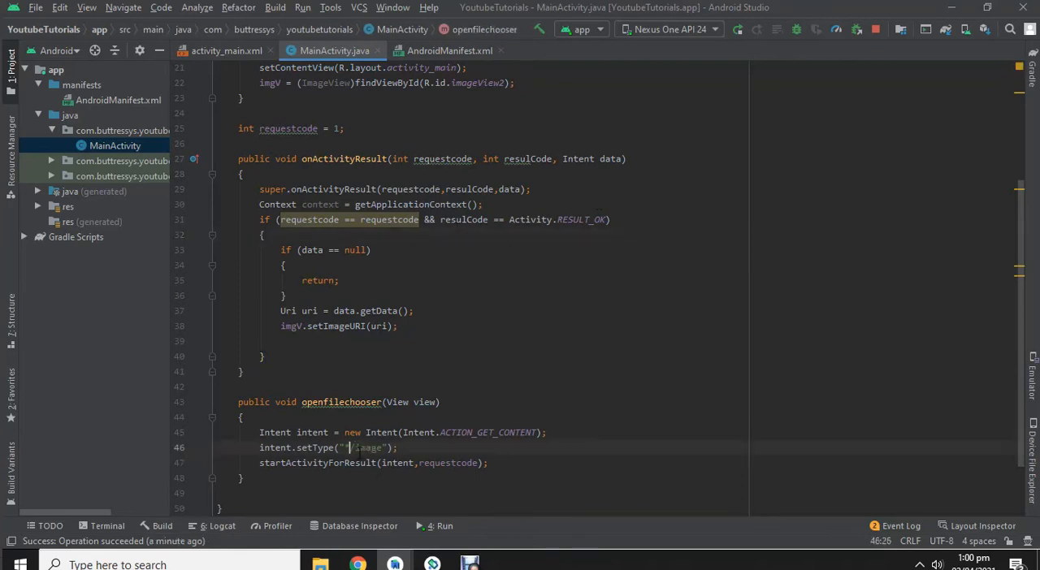
click(738, 30)
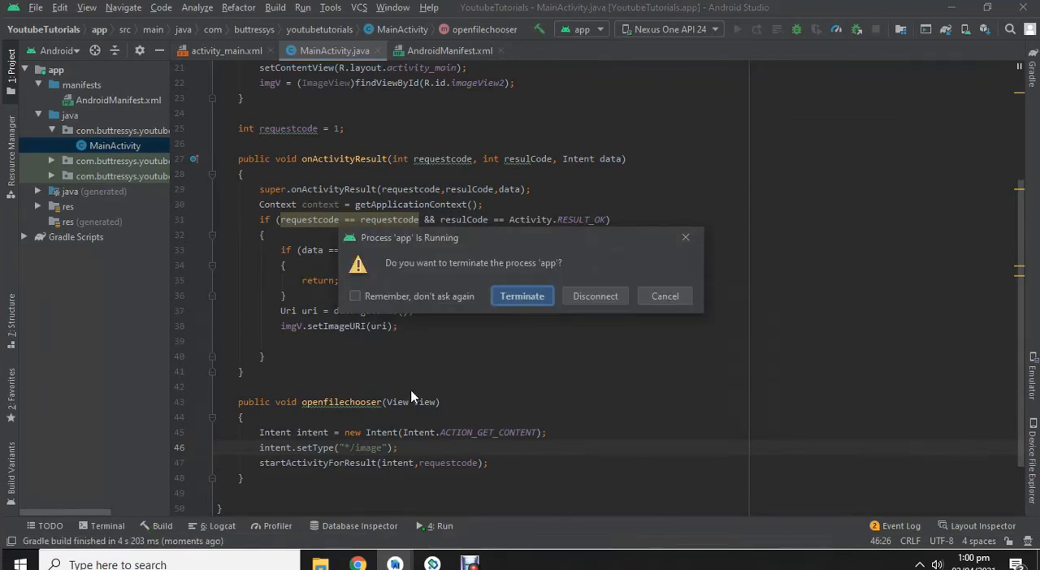
click(522, 296)
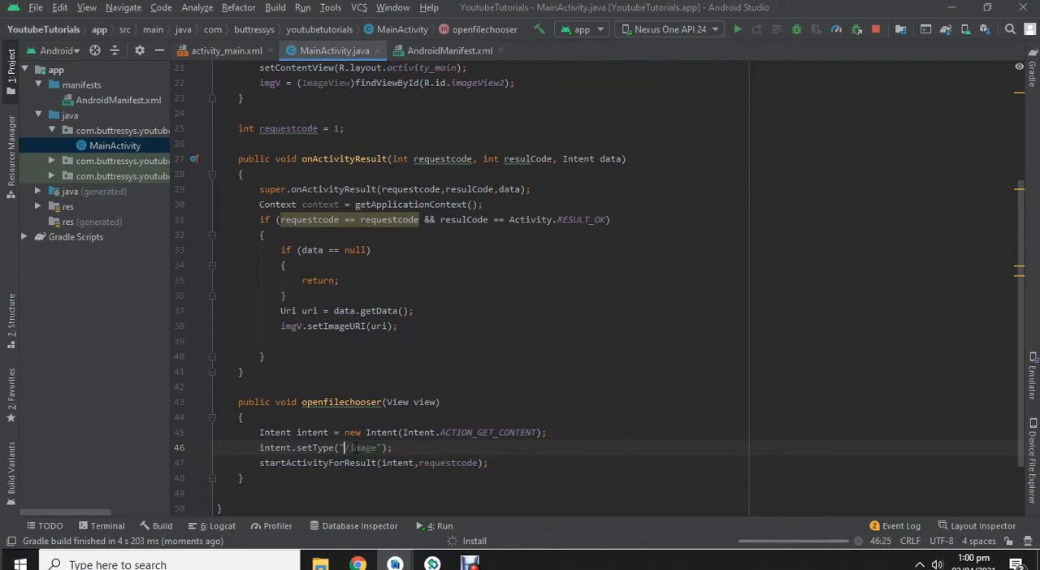
text(image)
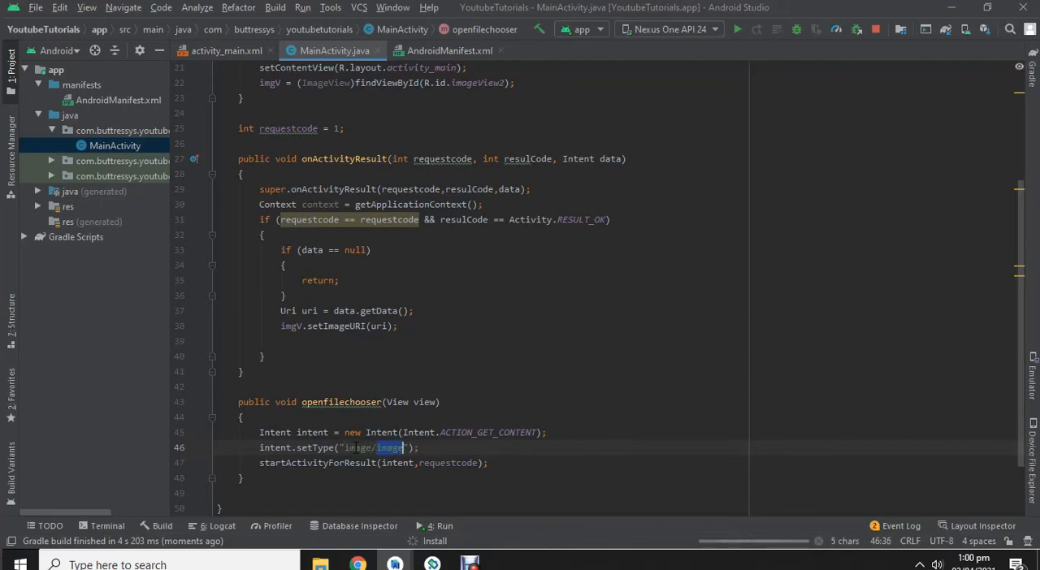
key(Delete)
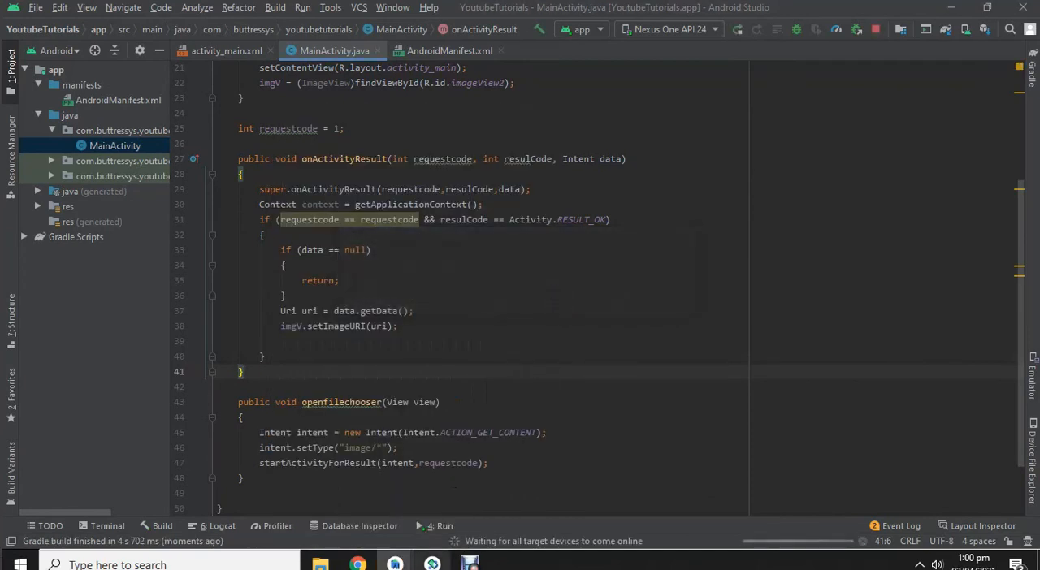
- Run the app and load the 440px sunset grid image from Recent into the ImageView
click(736, 29)
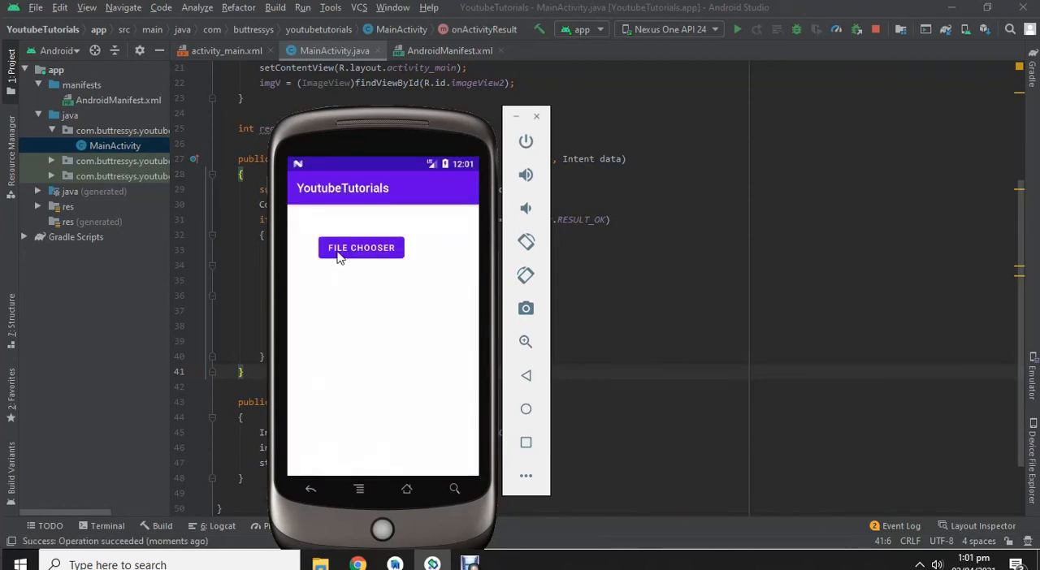
click(361, 247)
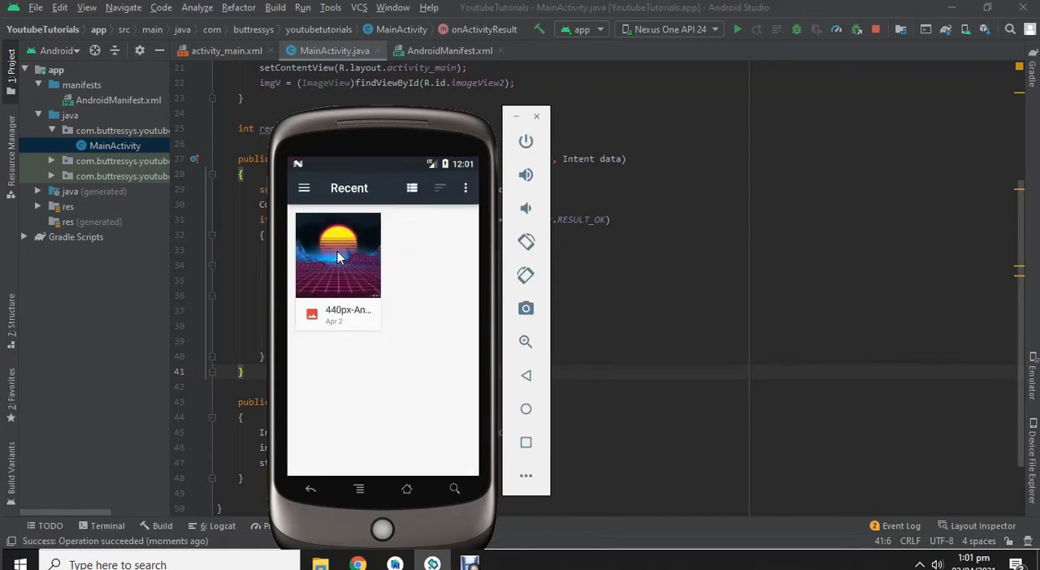
click(338, 255)
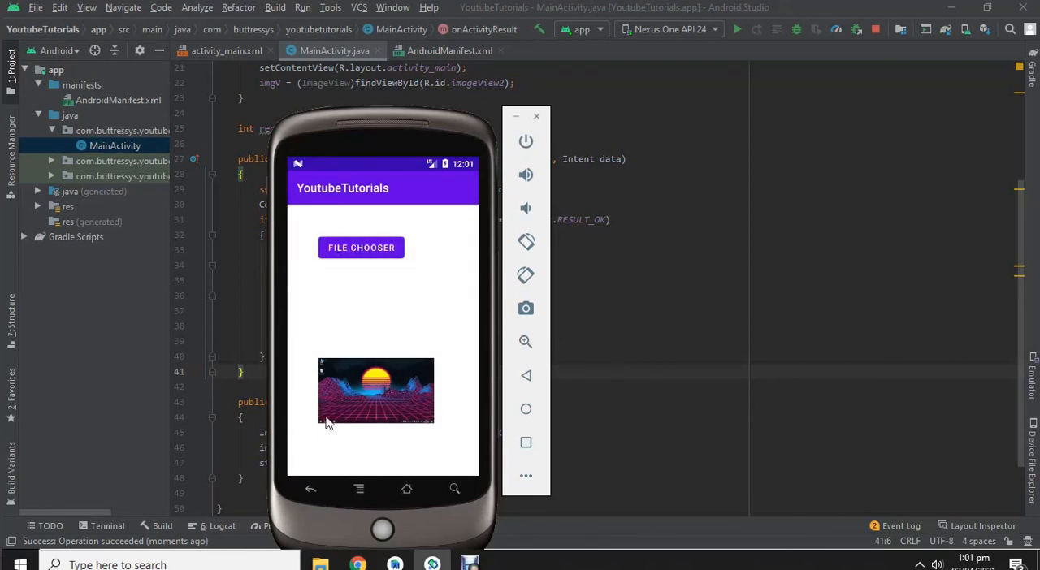
mouse_move(406, 383)
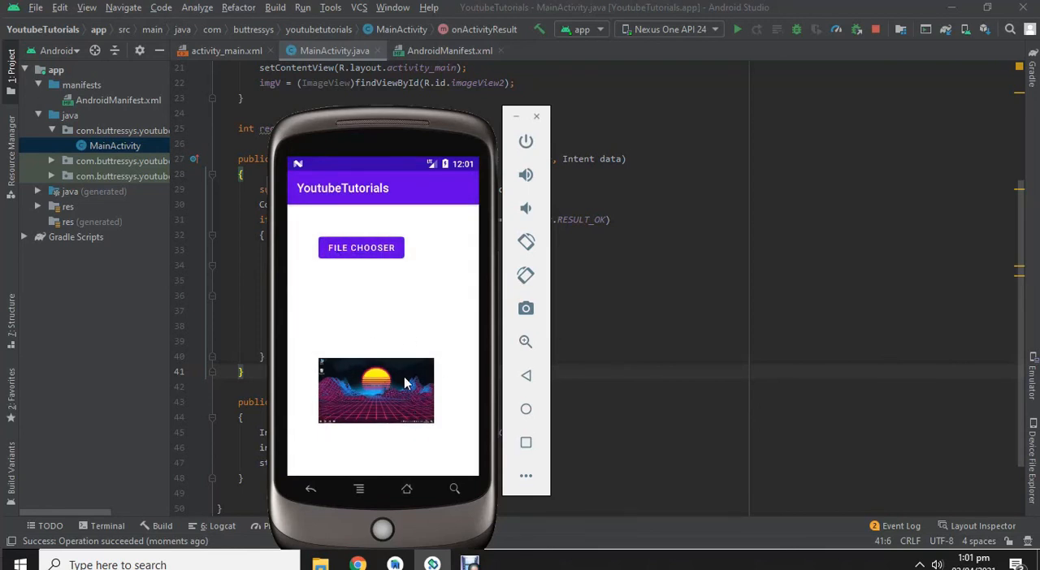